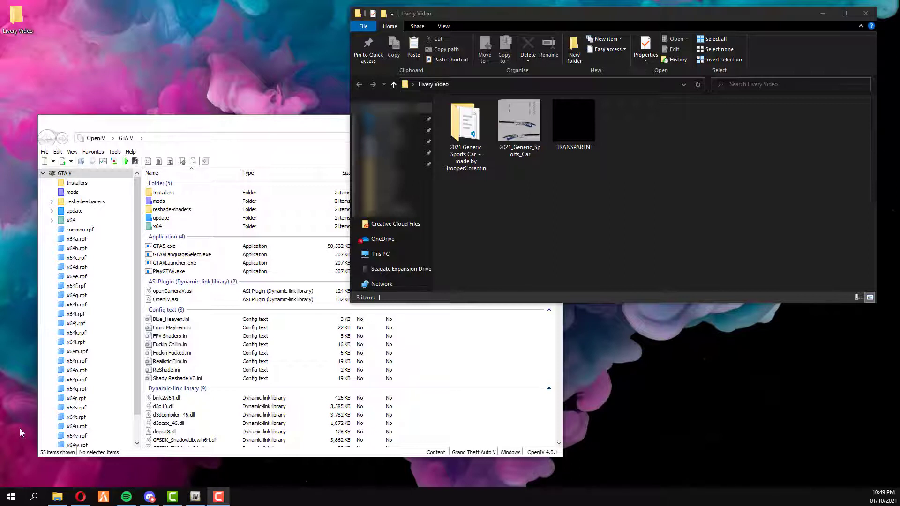
Step: Browse into 2021 Generic Sports Car > Template and view 21gsc_sign_1.png in Photos
double_click(466, 121)
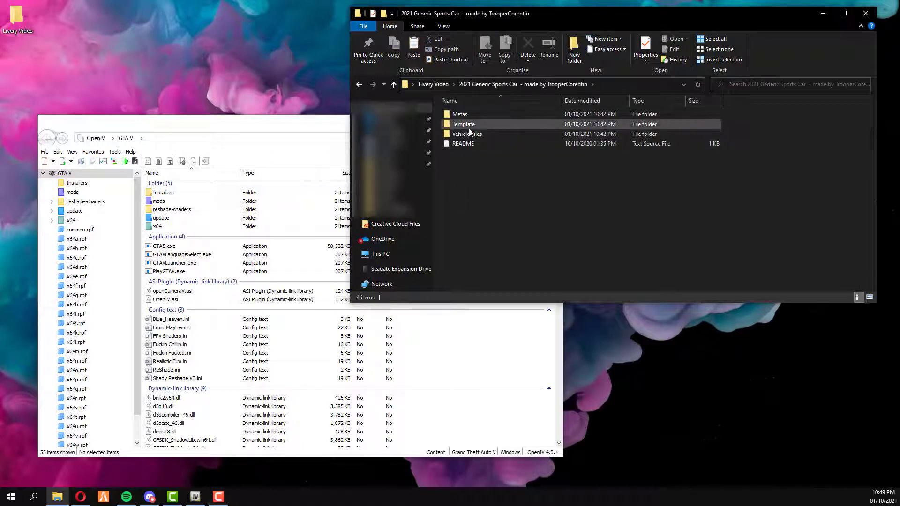
double_click(465, 111)
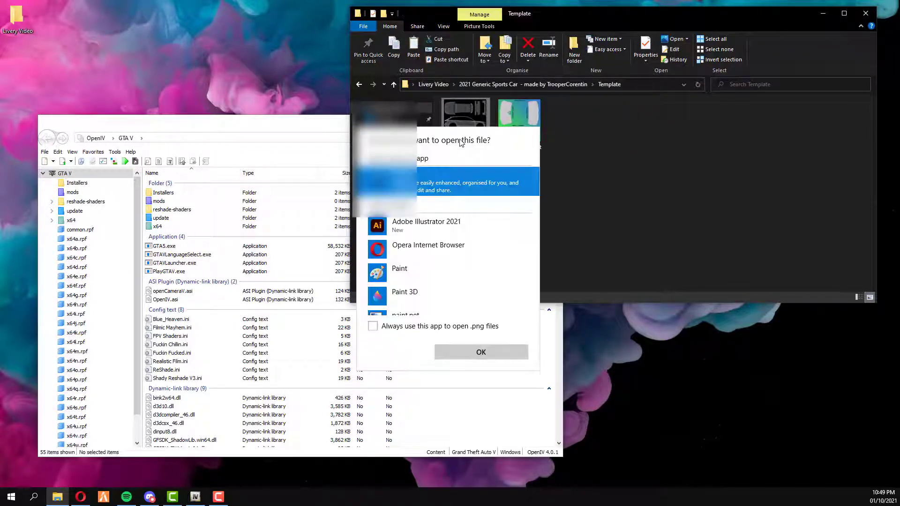
left_click(480, 352)
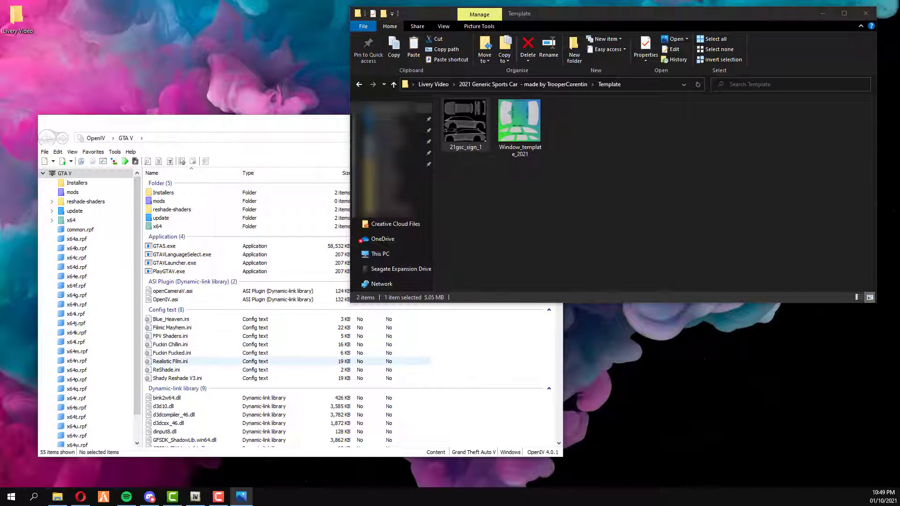
Step: View the 21gsc_sign_1 wireframe sign template image in Photos
double_click(464, 116)
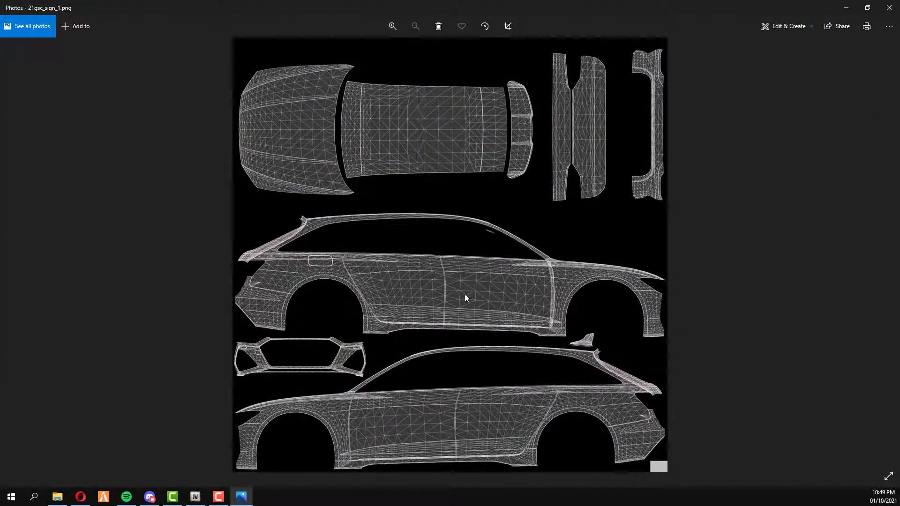
mouse_move(558, 335)
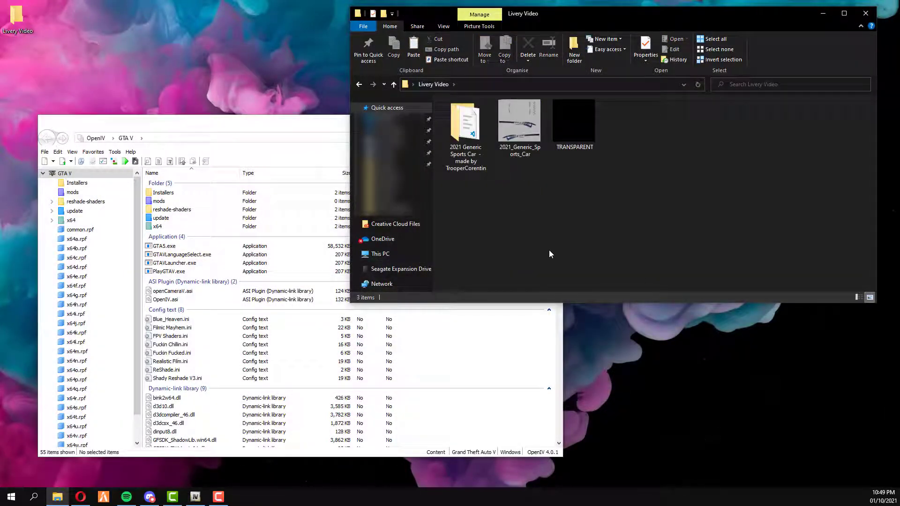
mouse_move(538, 241)
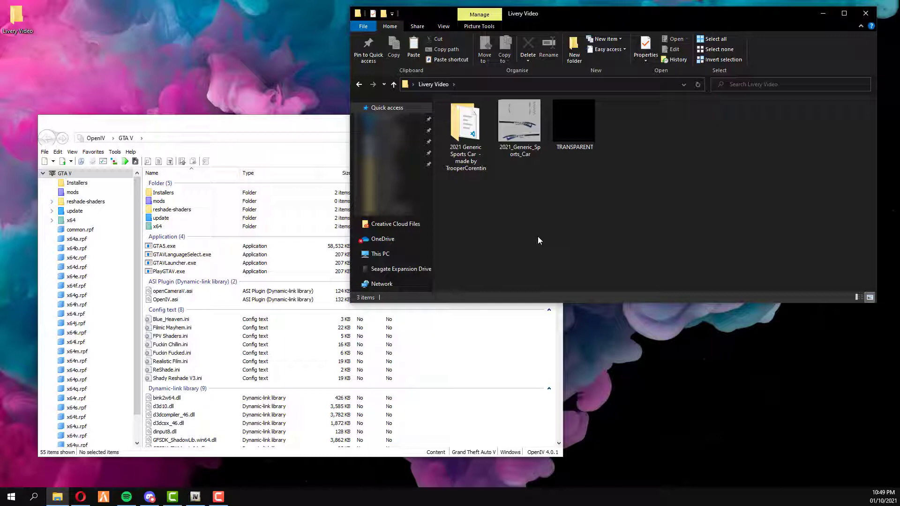
mouse_move(527, 239)
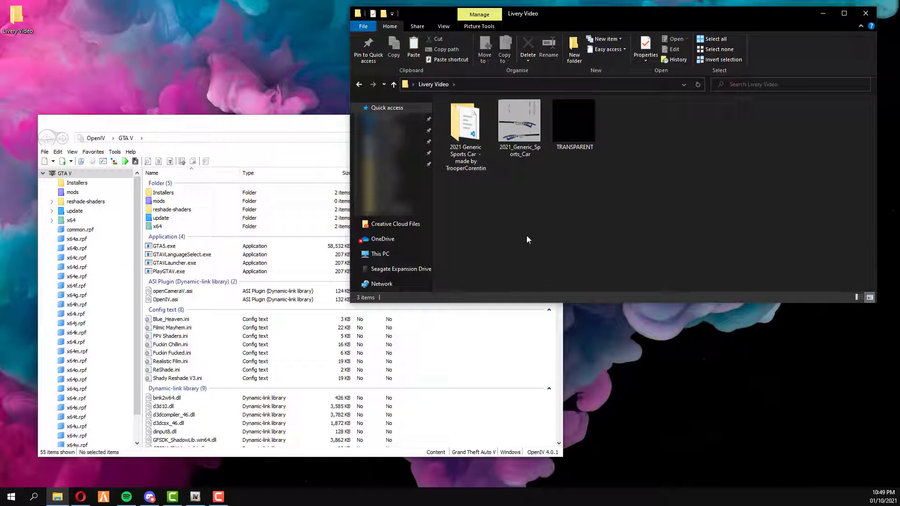
mouse_move(503, 228)
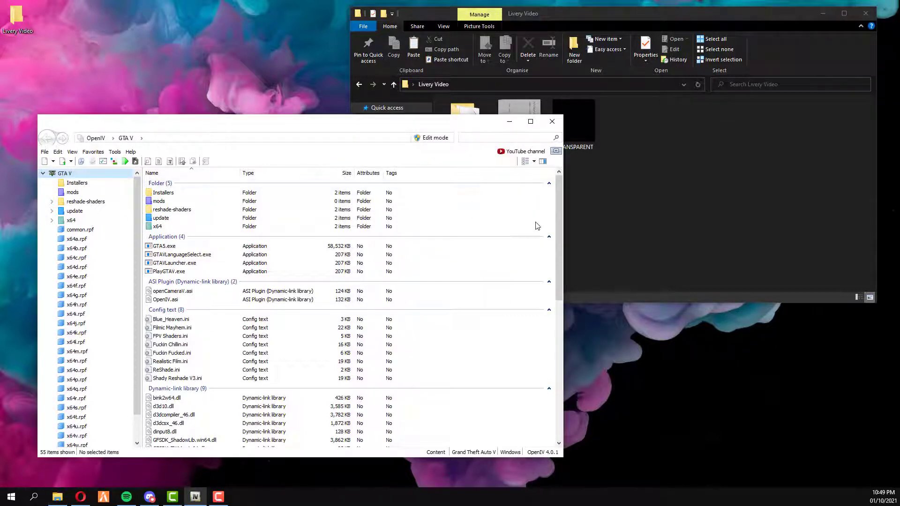
mouse_move(234, 385)
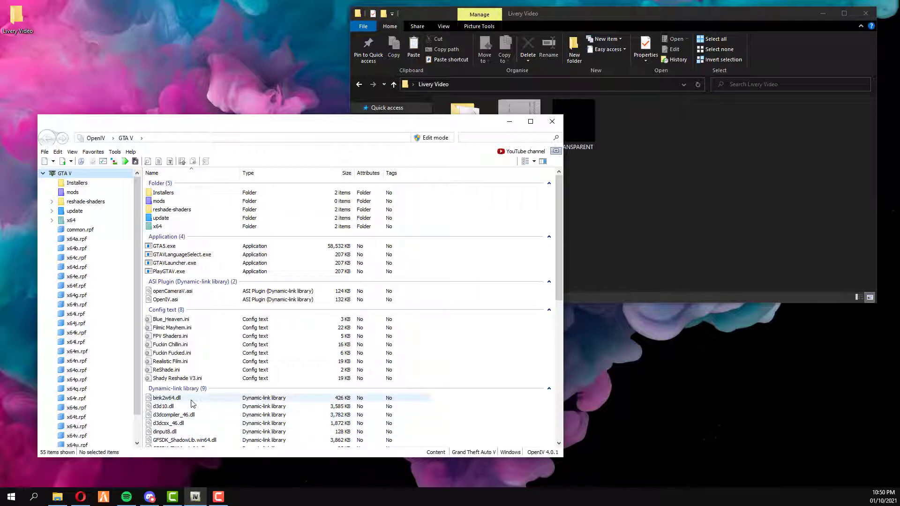
mouse_move(416, 406)
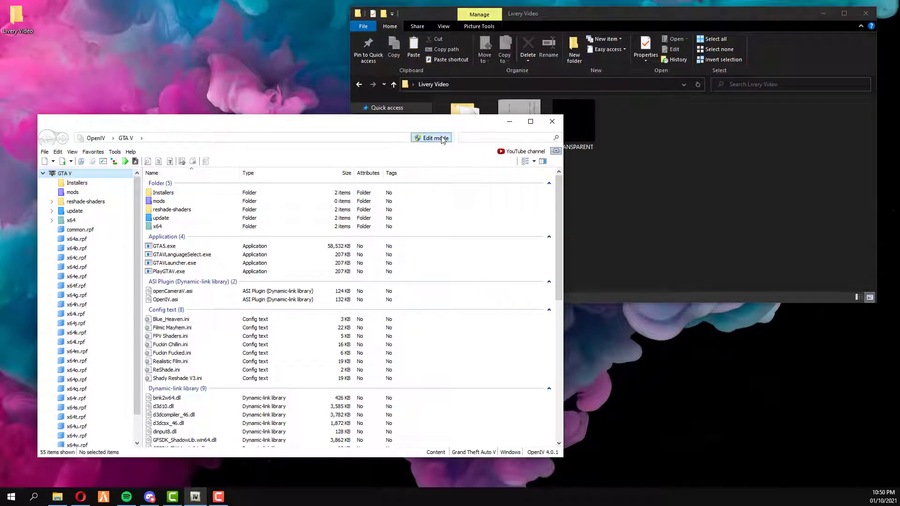
Step: Enable Edit mode, accepting the automatic-saving warning
left_click(431, 138)
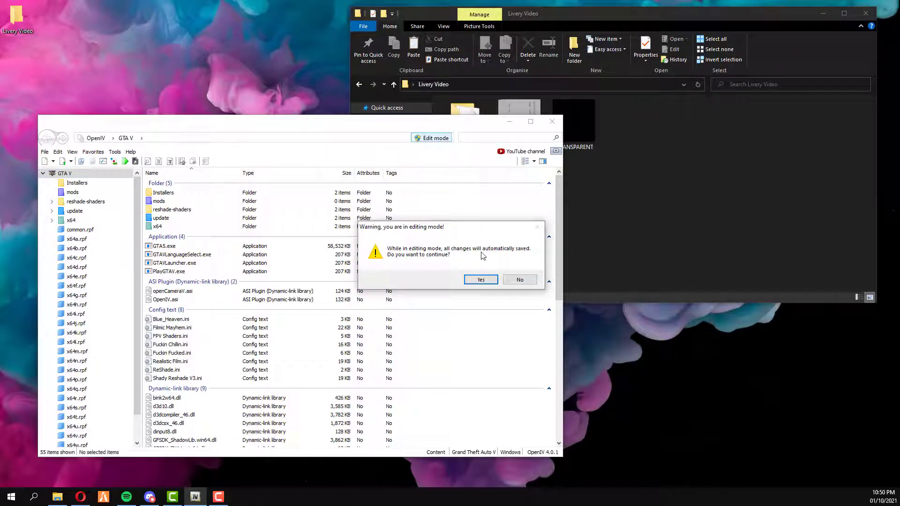
left_click(480, 280)
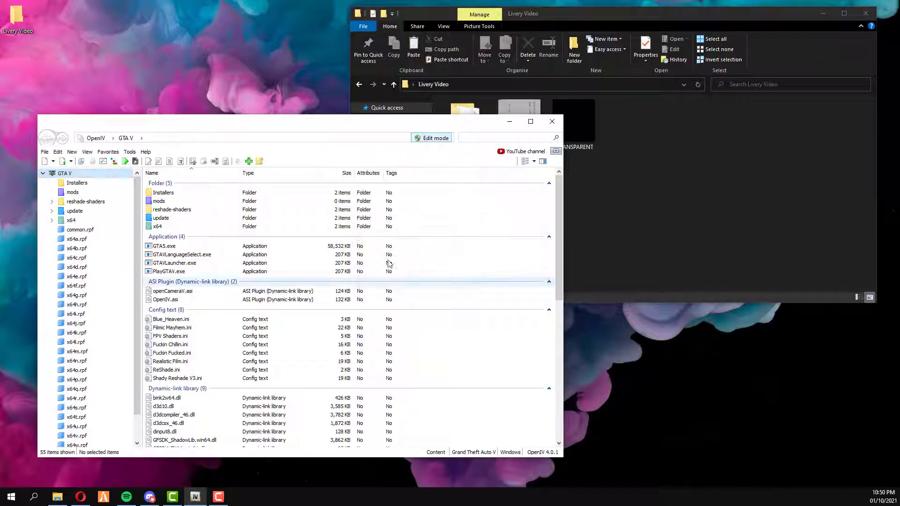
Step: Open the Livery Video folder from disk via File > Open folder
left_click(44, 152)
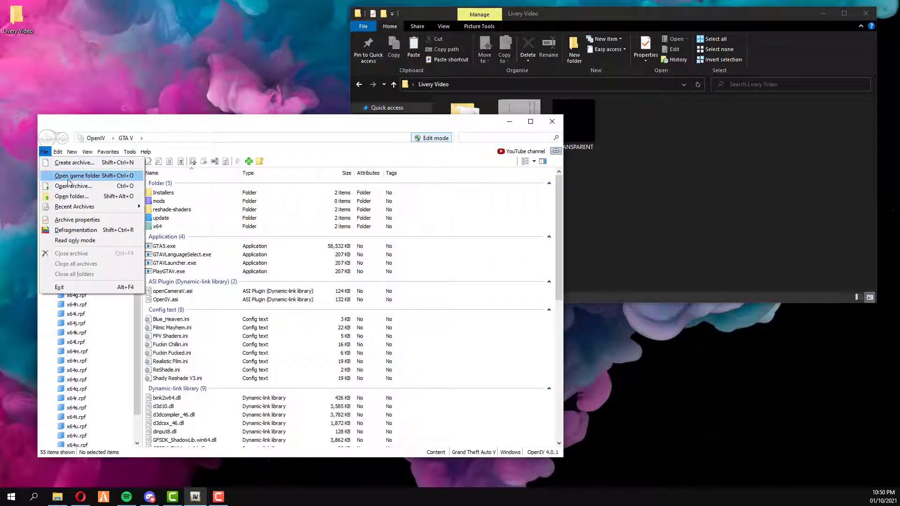
left_click(72, 196)
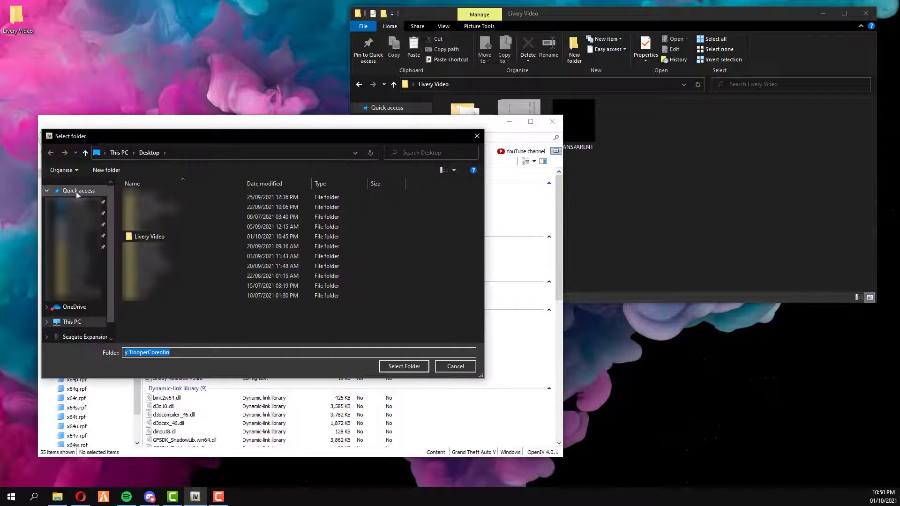
double_click(149, 236)
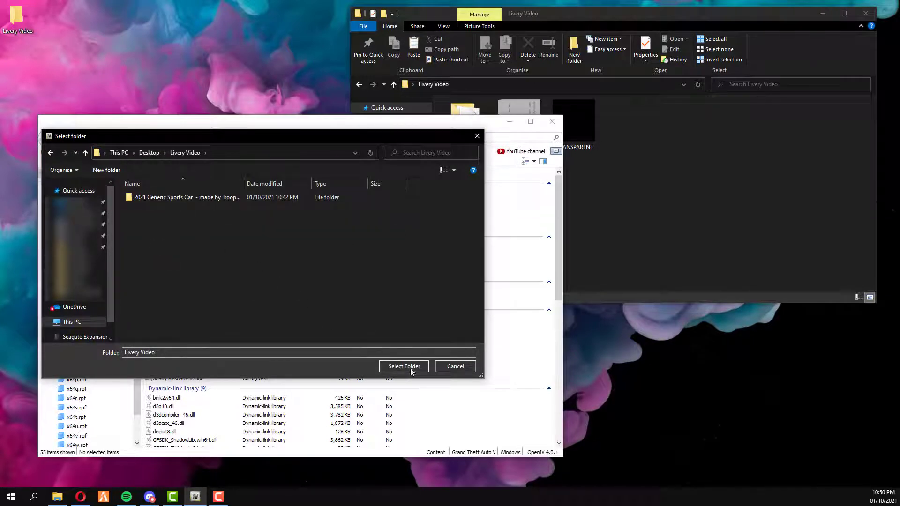
left_click(403, 367)
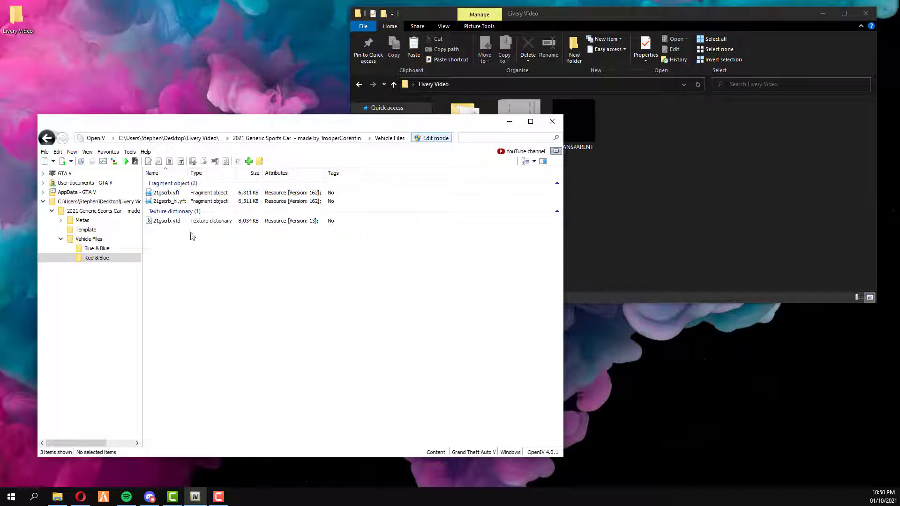
mouse_move(394, 193)
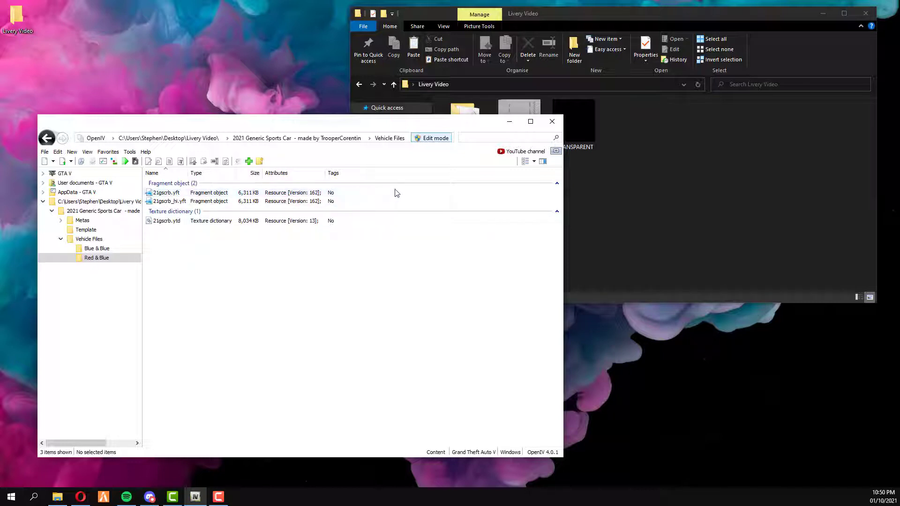
left_click(167, 201)
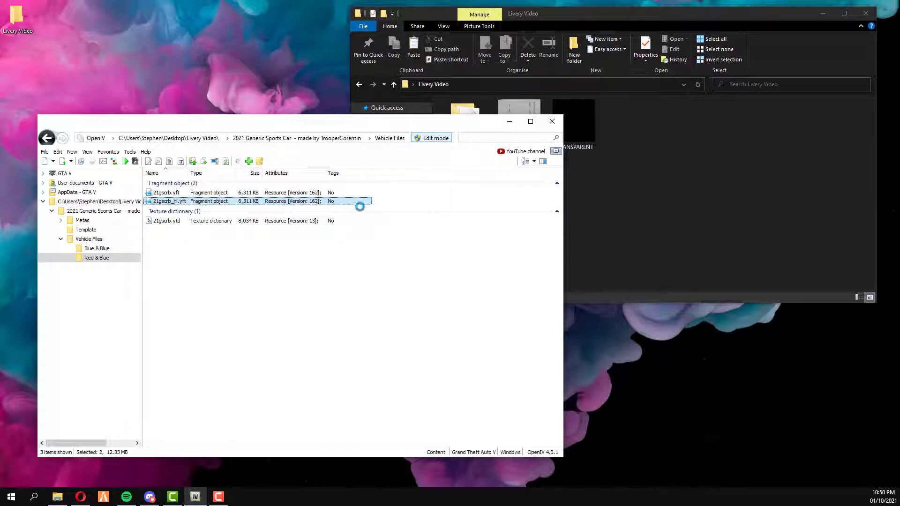
double_click(170, 200)
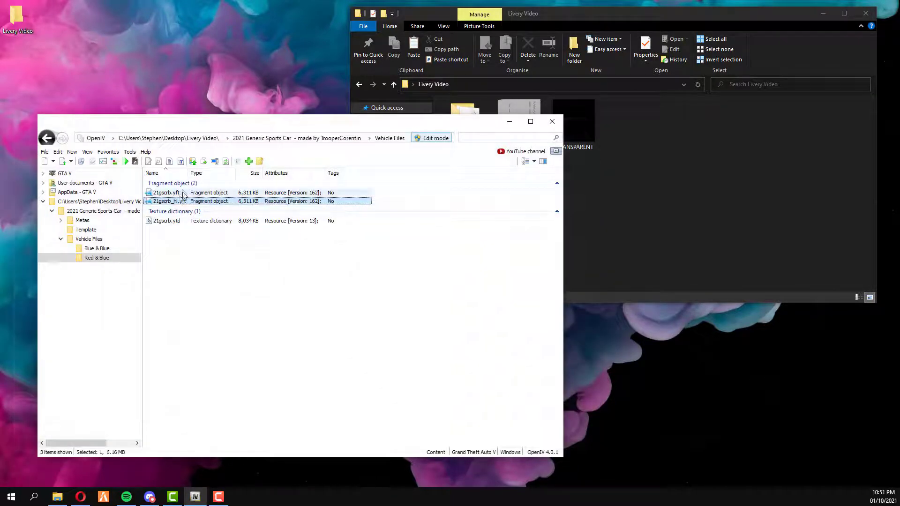
double_click(166, 200)
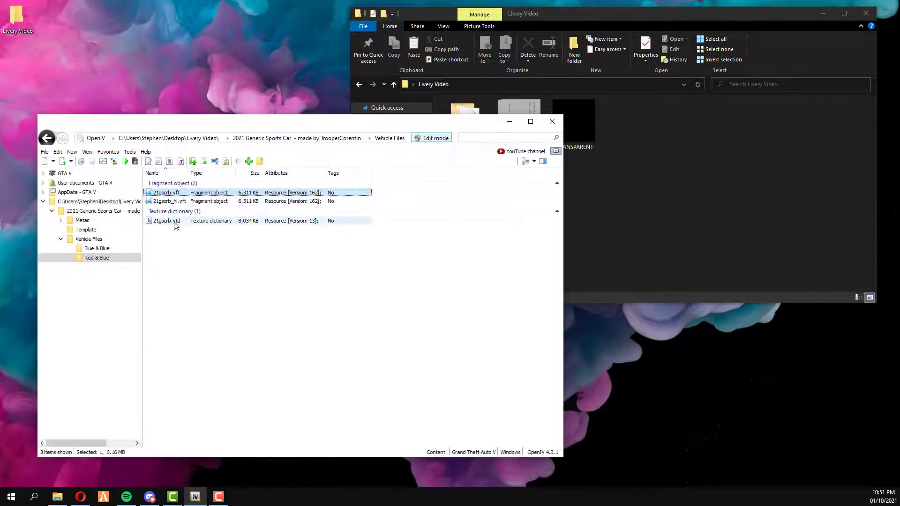
double_click(166, 220)
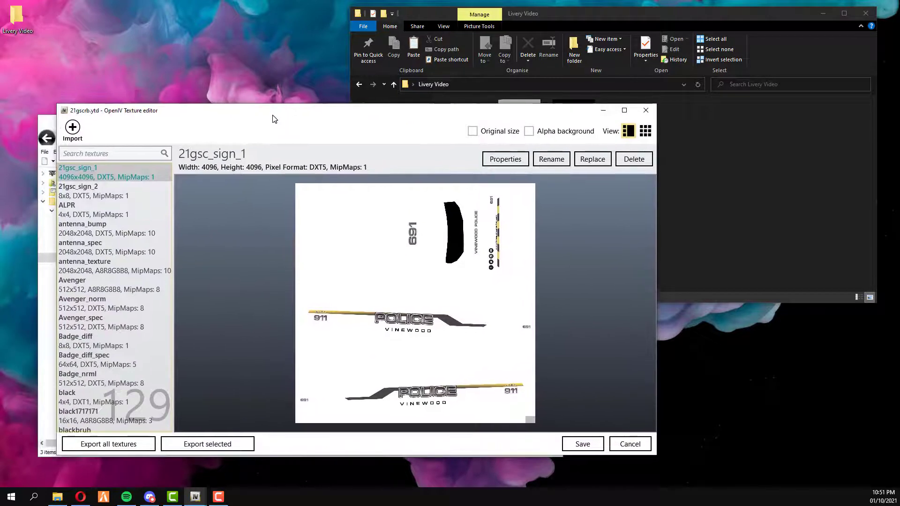
mouse_move(254, 184)
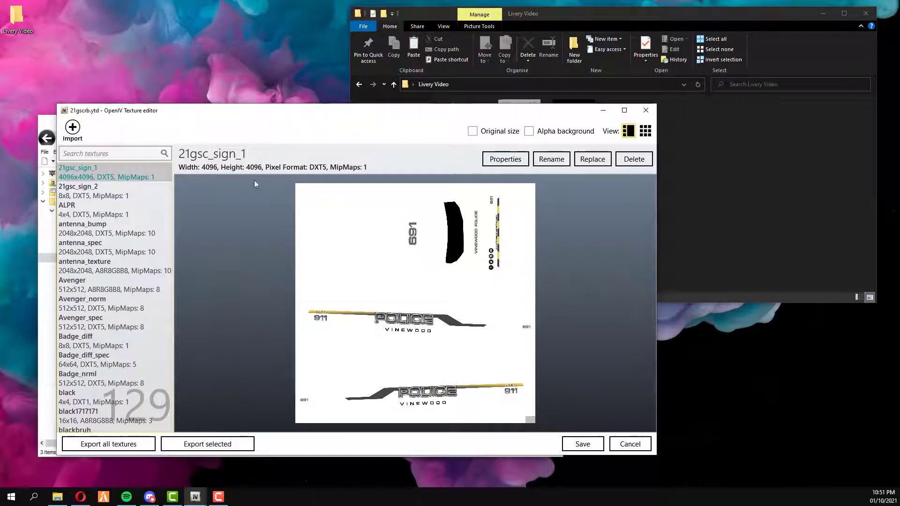
mouse_move(226, 159)
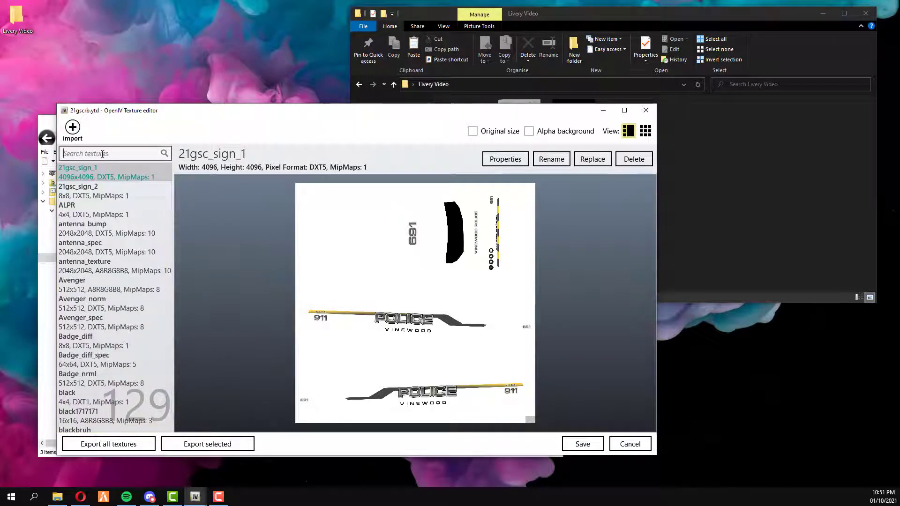
Step: Filter textures by 'sign', preview 21gsc_sign_2, then return to 21gsc_sign_1
type("sign")
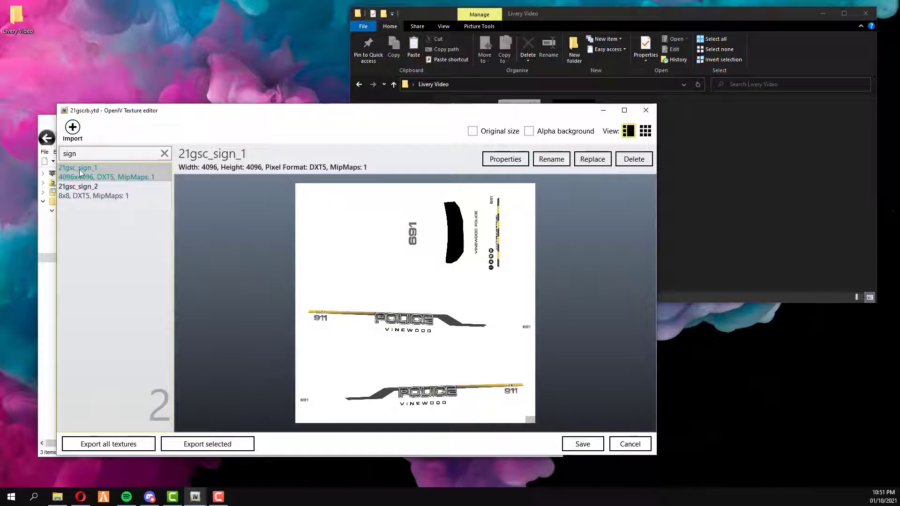
mouse_move(419, 275)
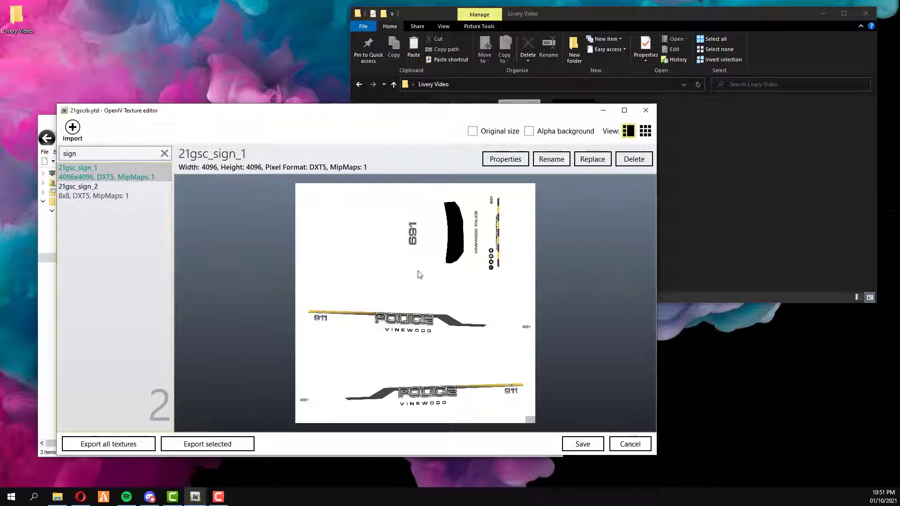
mouse_move(188, 283)
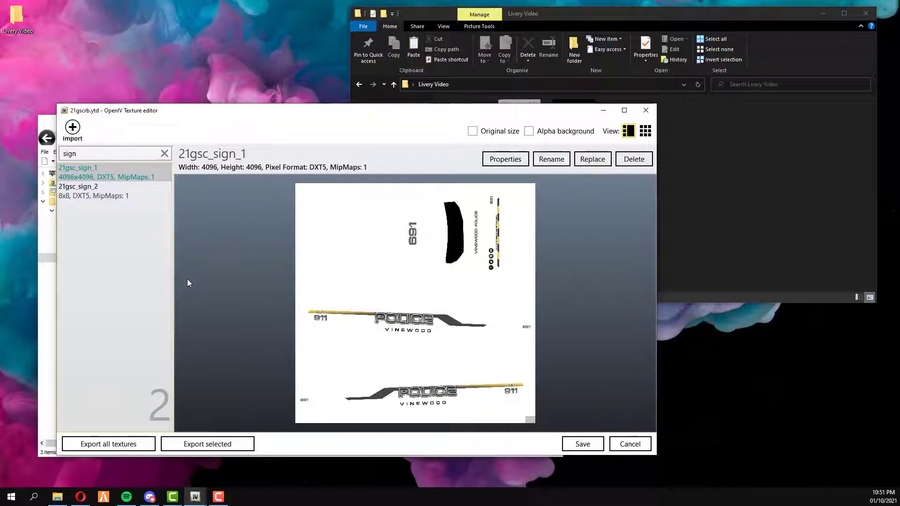
left_click(77, 187)
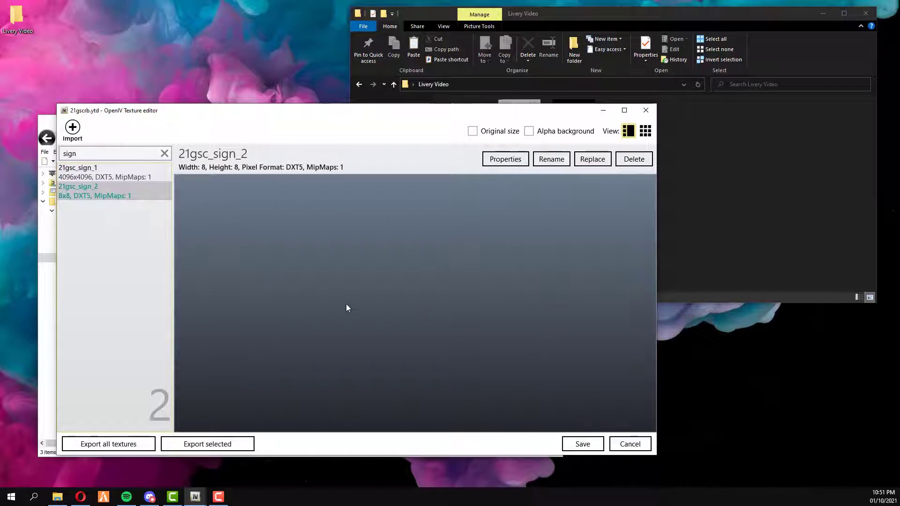
mouse_move(261, 178)
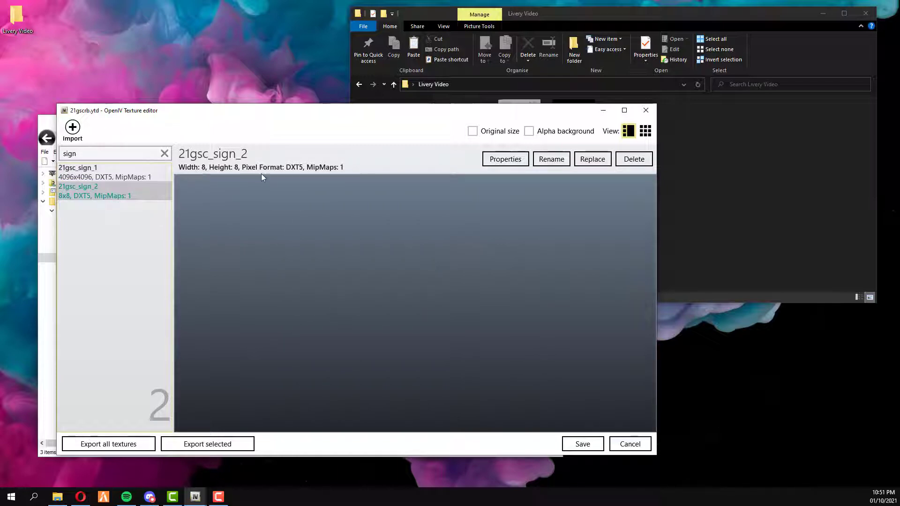
left_click(78, 168)
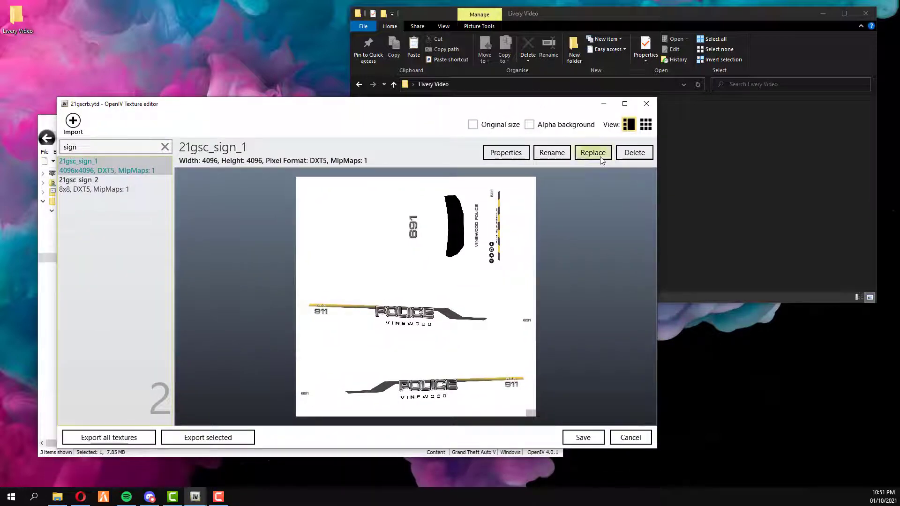
Step: Replace 21gsc_sign_1 with the 2021_Generic_Sports_Car SHERIFF livery image
left_click(592, 152)
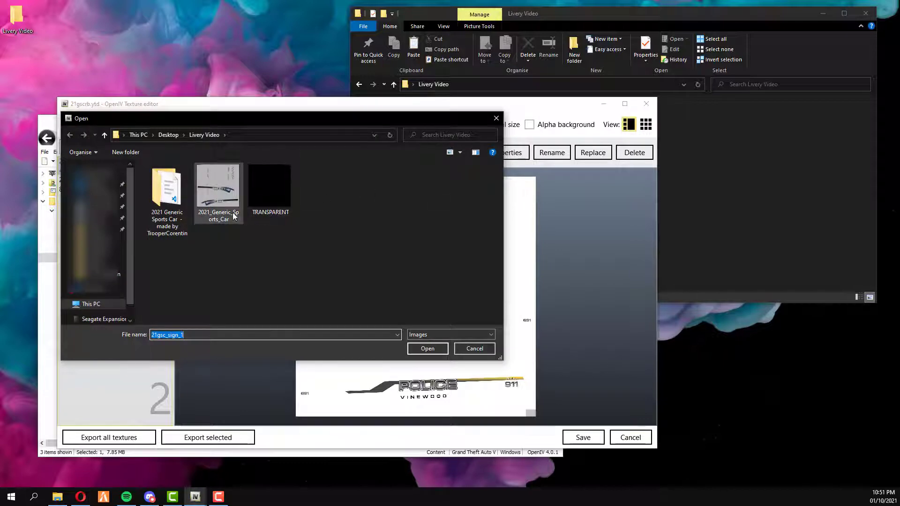
left_click(218, 187)
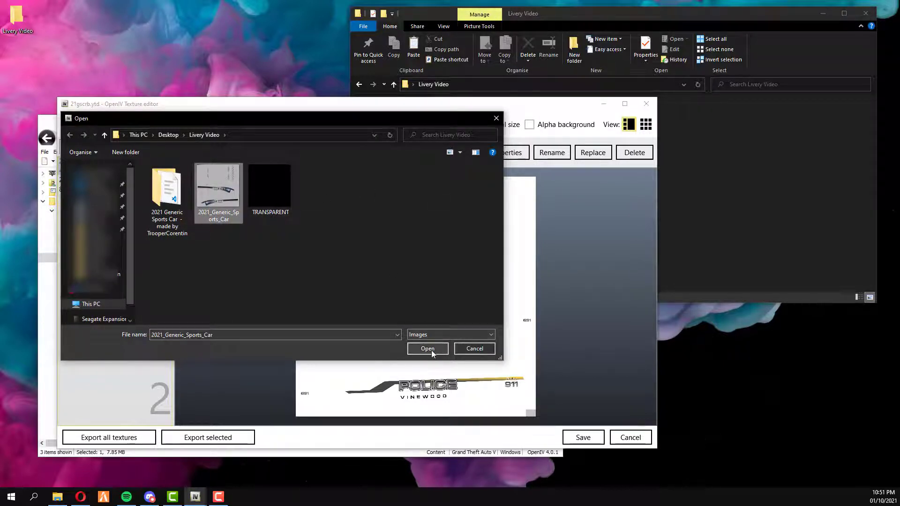
left_click(428, 349)
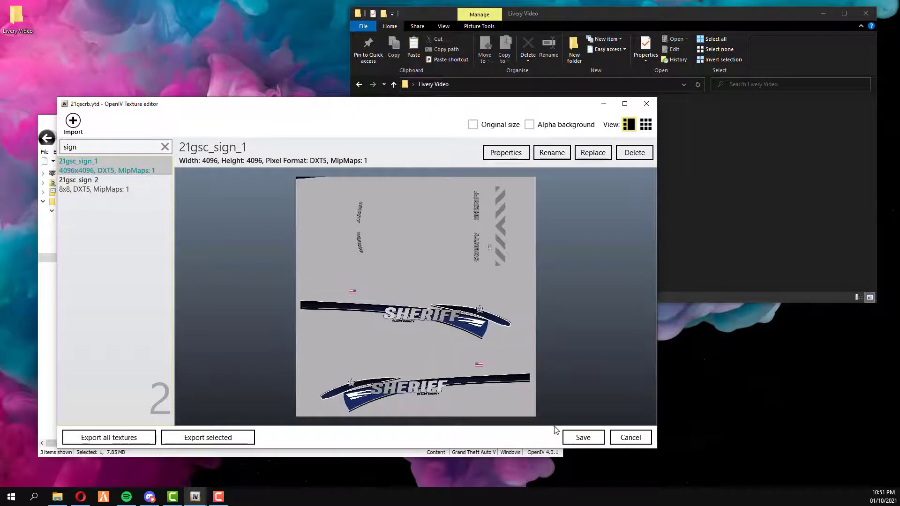
Step: Save the texture dictionary with the new livery and close the Texture editor
left_click(582, 437)
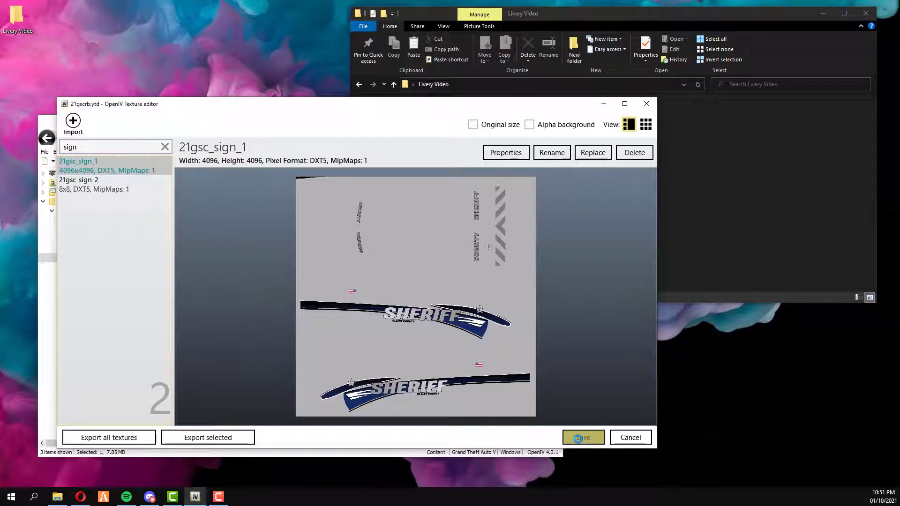
left_click(582, 438)
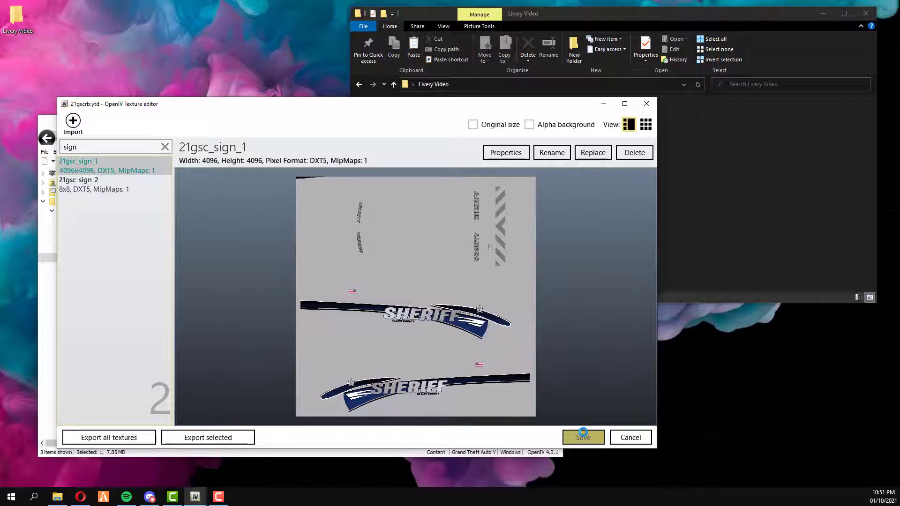
left_click(582, 437)
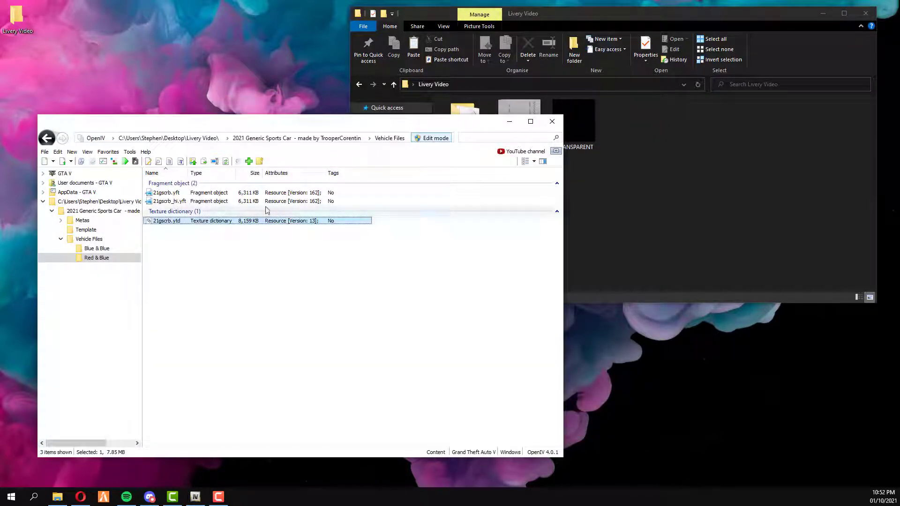
double_click(166, 221)
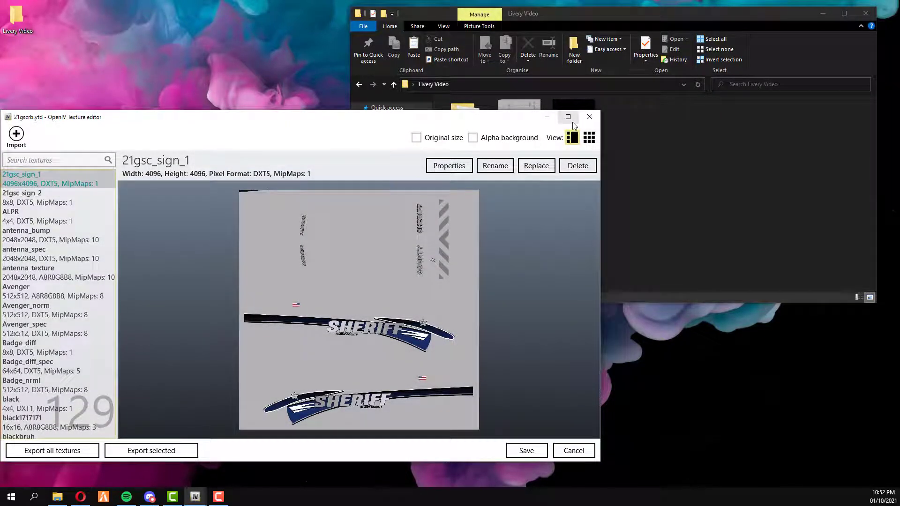
mouse_move(344, 249)
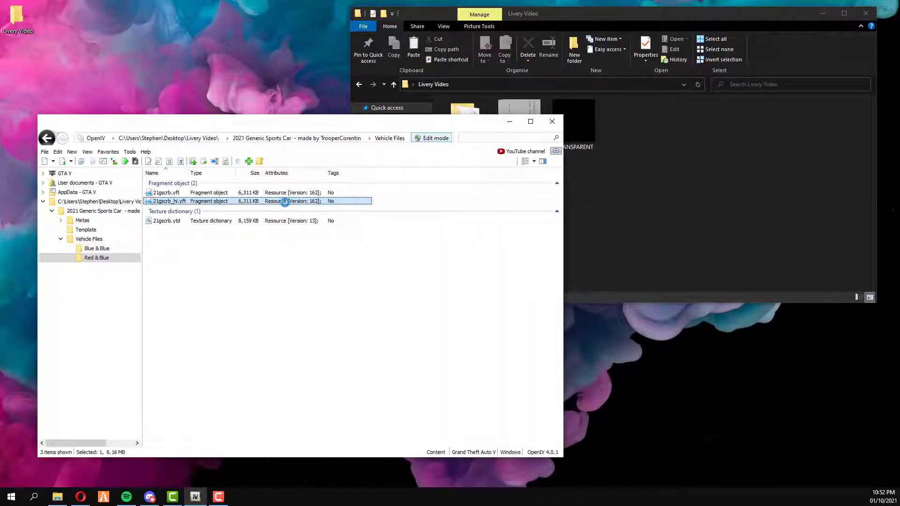
double_click(169, 201)
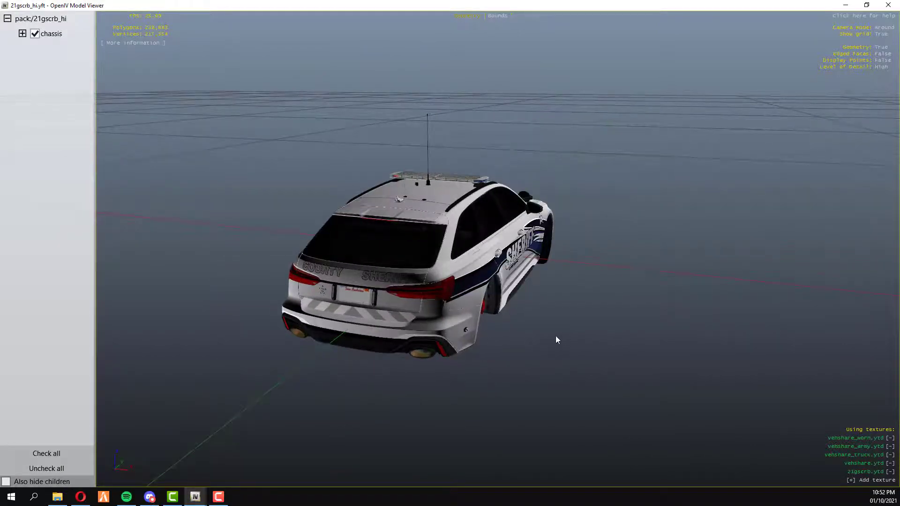
mouse_move(556, 110)
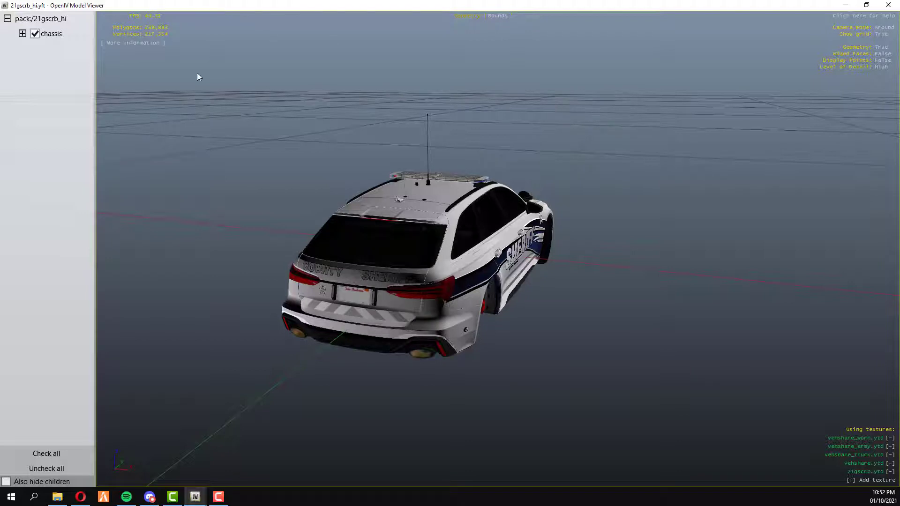
mouse_move(270, 36)
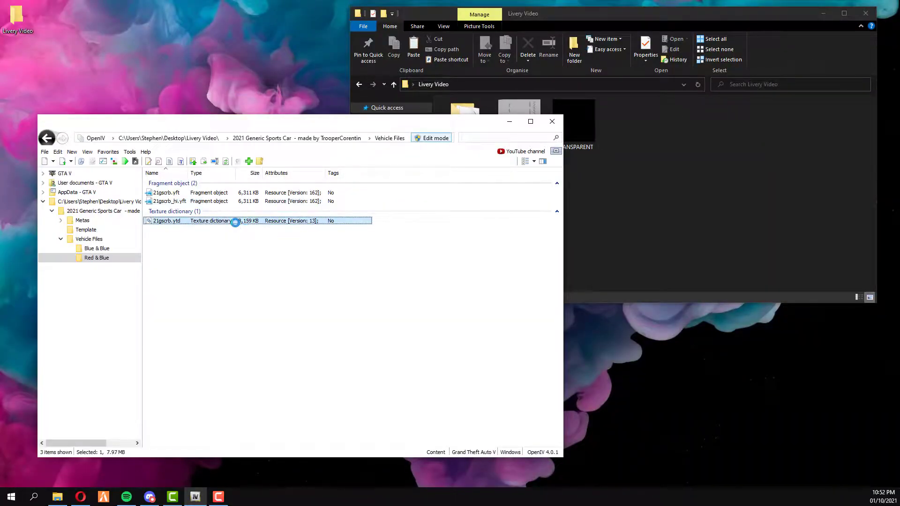
Step: Reopen 21gscrb.ytd, replace a texture with the TRANSPARENT image, and preview the high-detail model
double_click(166, 220)
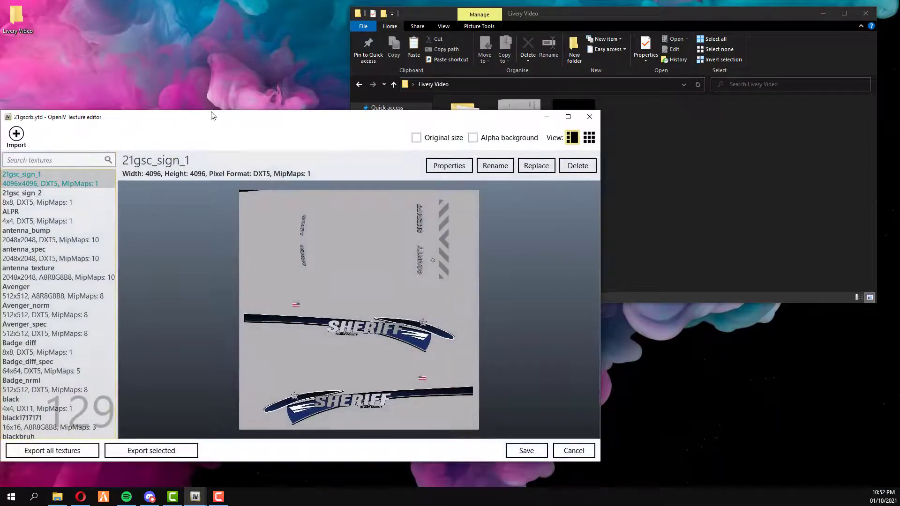
left_click(535, 165)
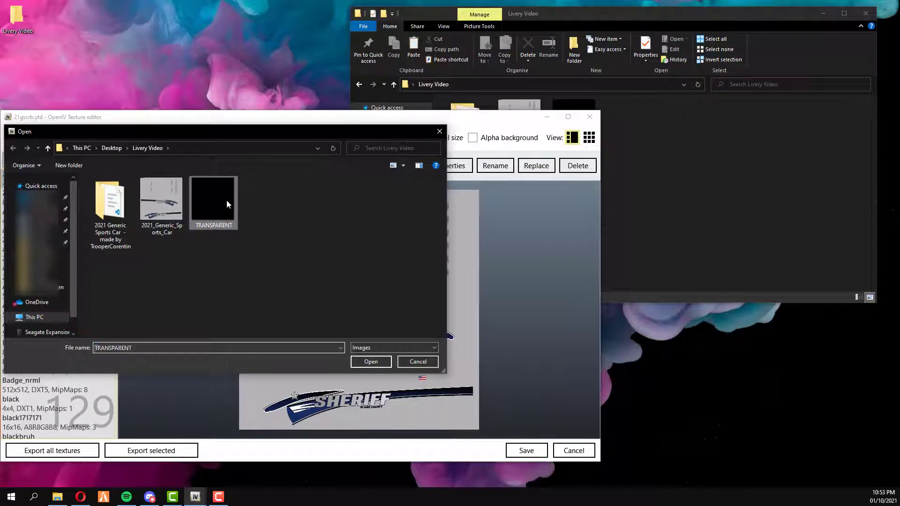
left_click(370, 362)
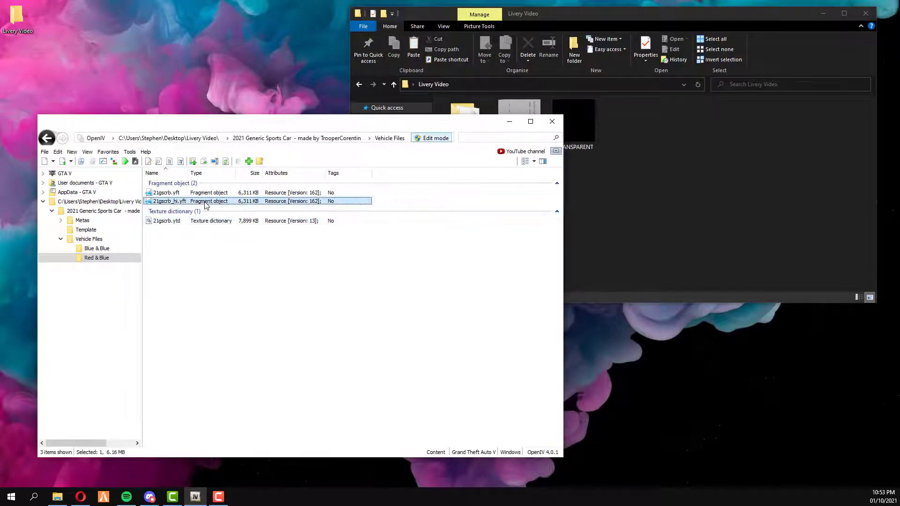
mouse_move(205, 201)
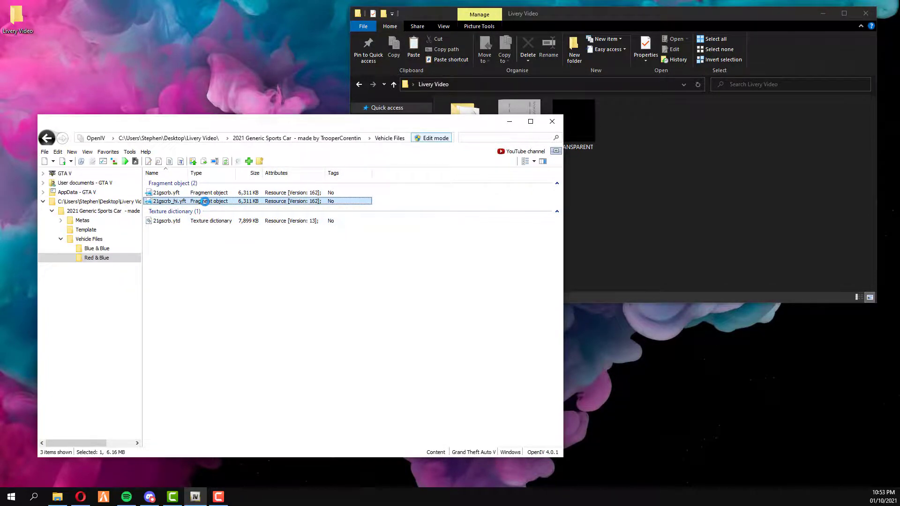
double_click(170, 200)
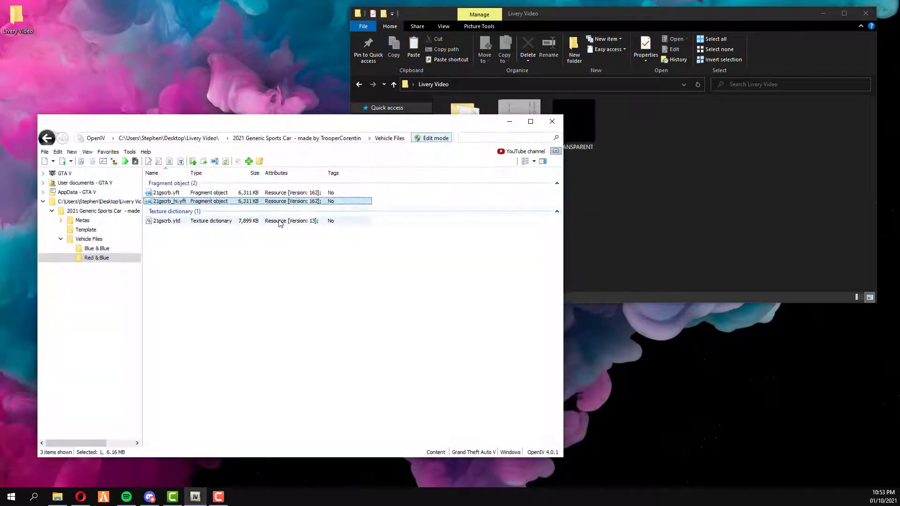
Step: Replace 21gsc_sign_1 with the SHERIFF livery image again and save the dictionary
double_click(167, 220)
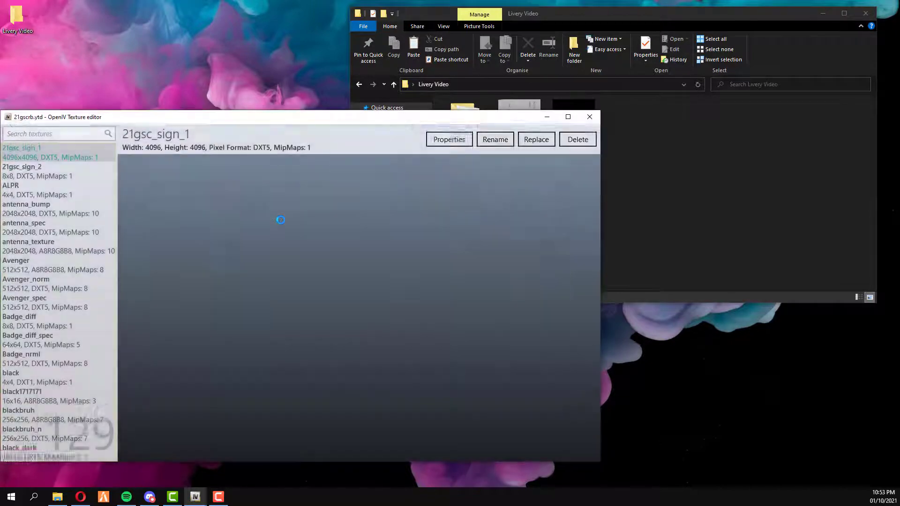
left_click(535, 139)
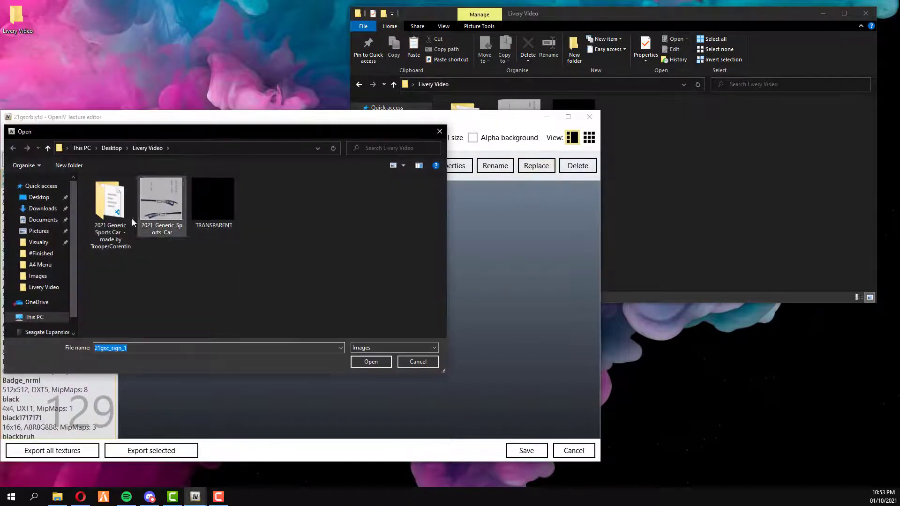
left_click(371, 362)
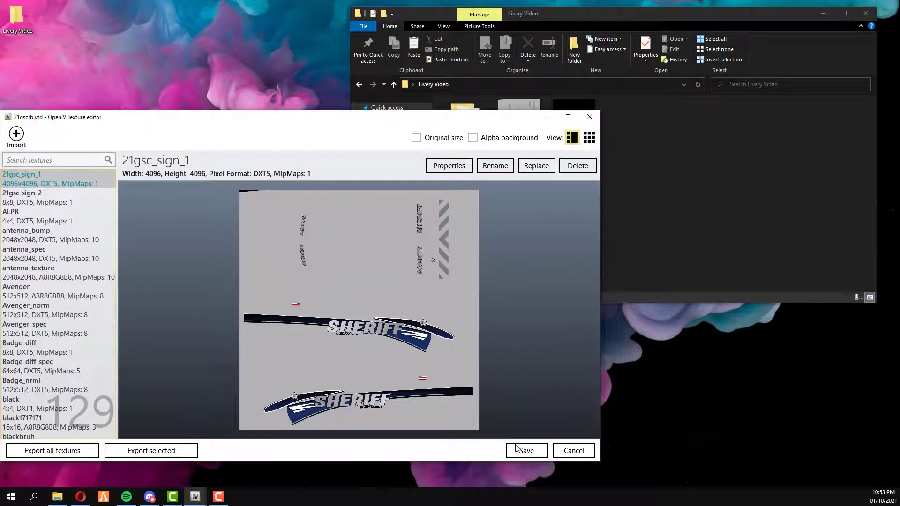
left_click(525, 450)
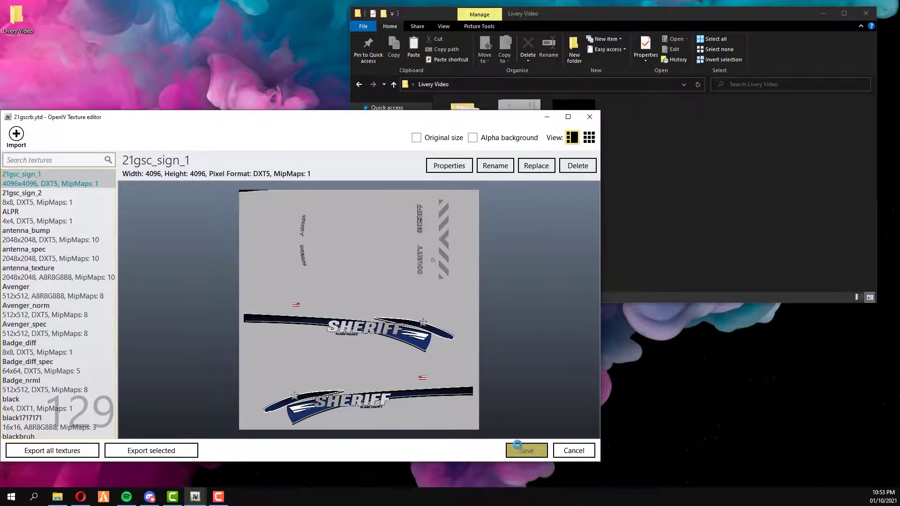